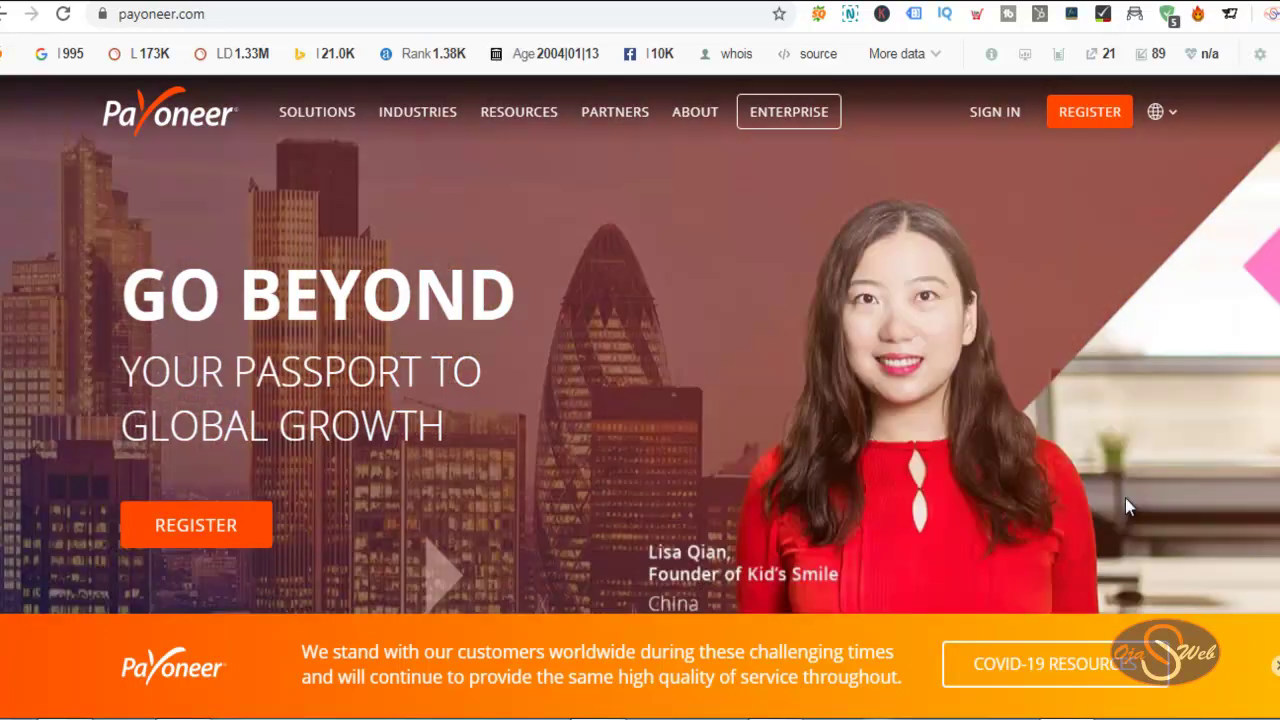
mouse_move(1160, 490)
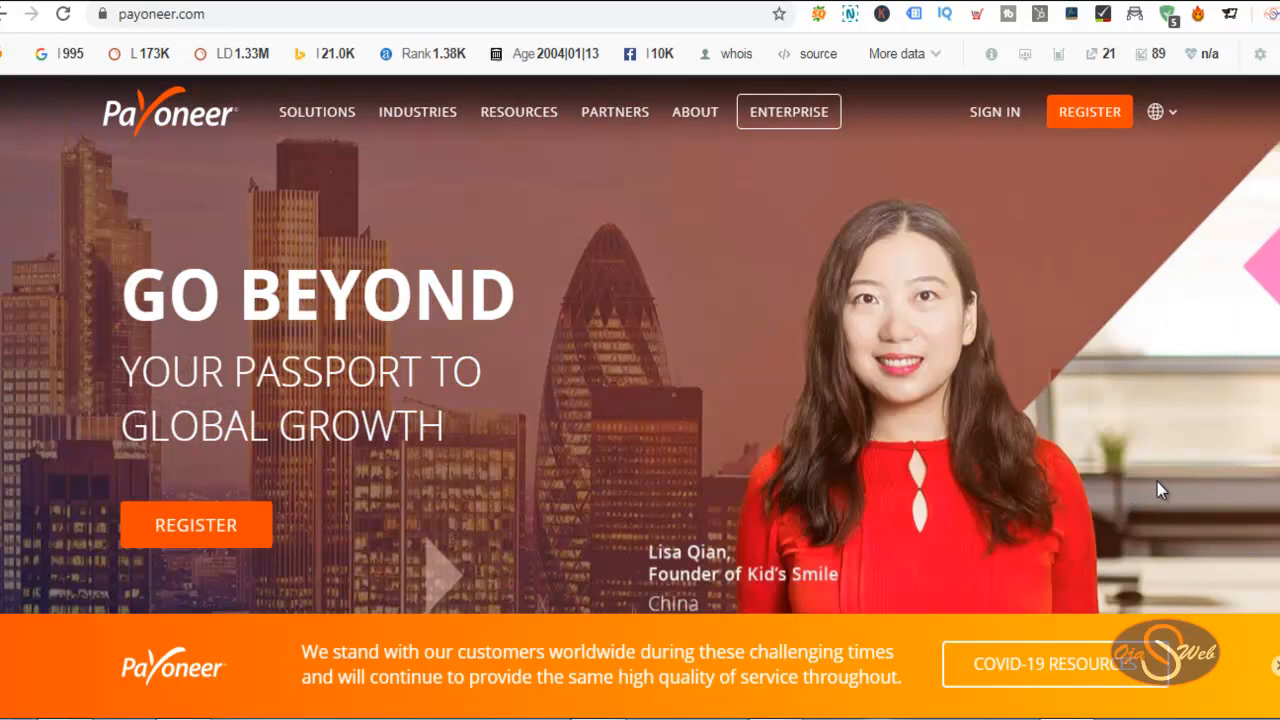
mouse_move(1100, 116)
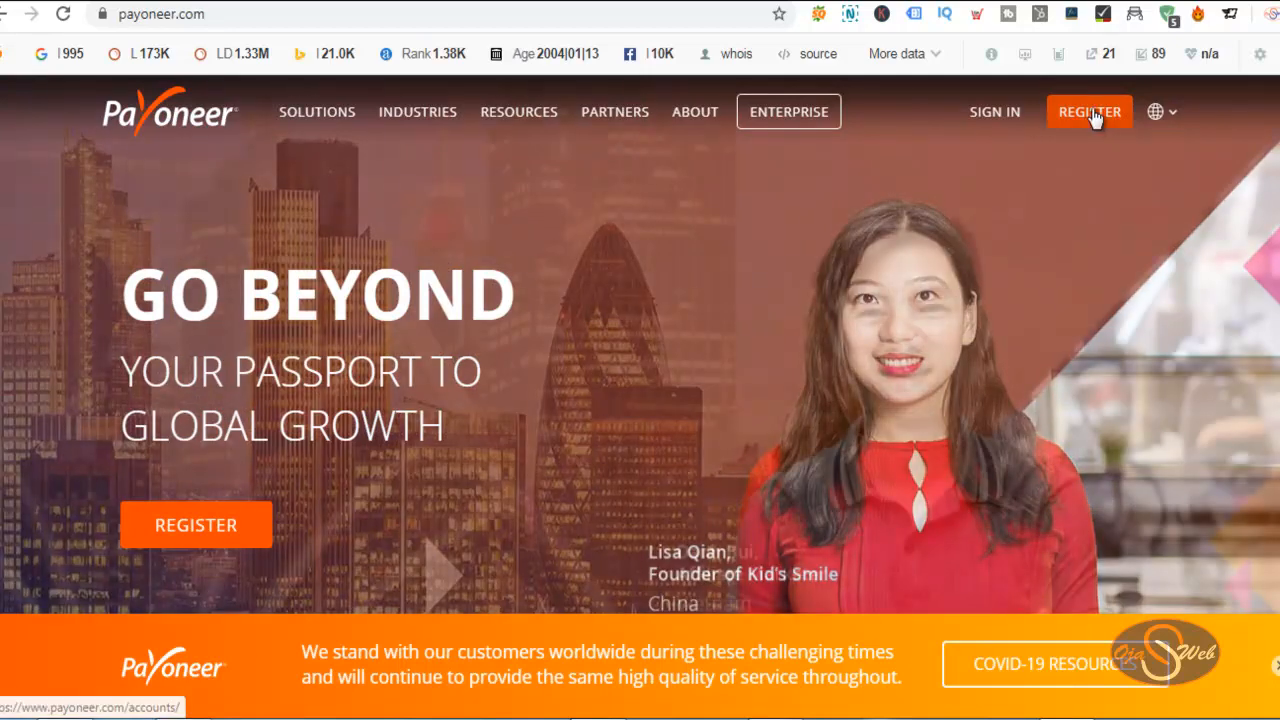
Start Payoneer registration from the homepage's Register link
click(1088, 112)
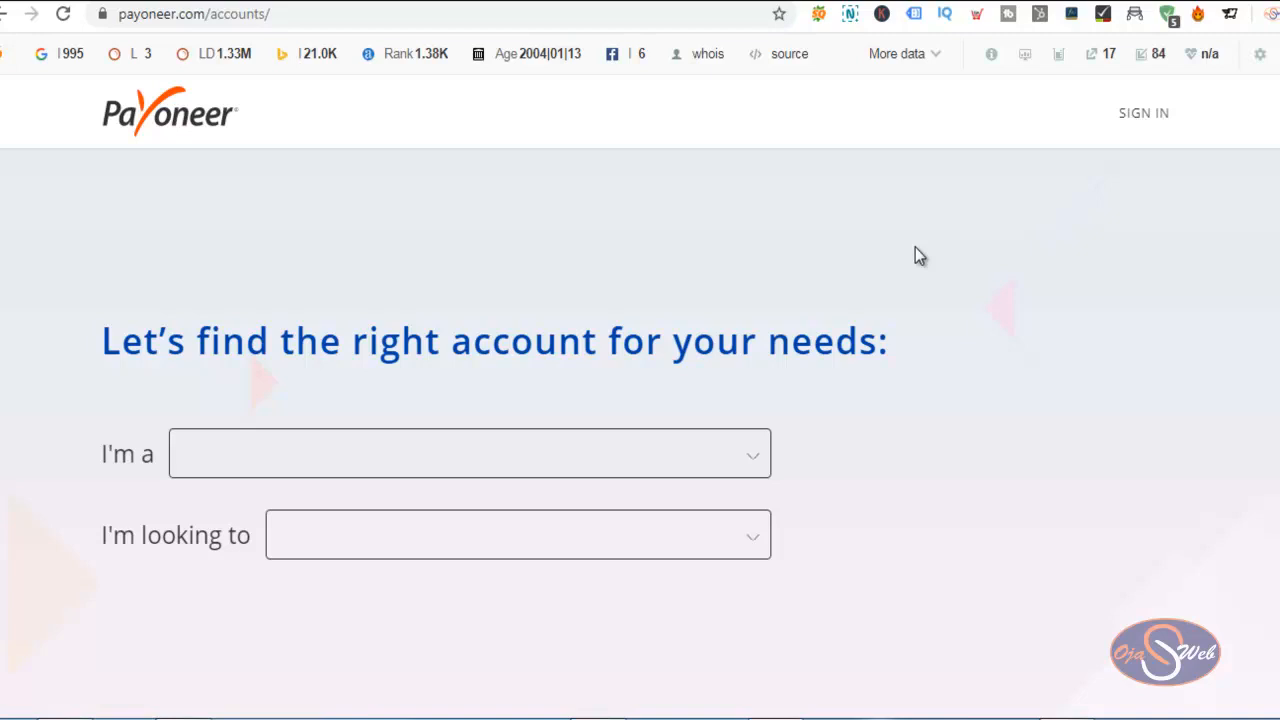
mouse_move(962, 190)
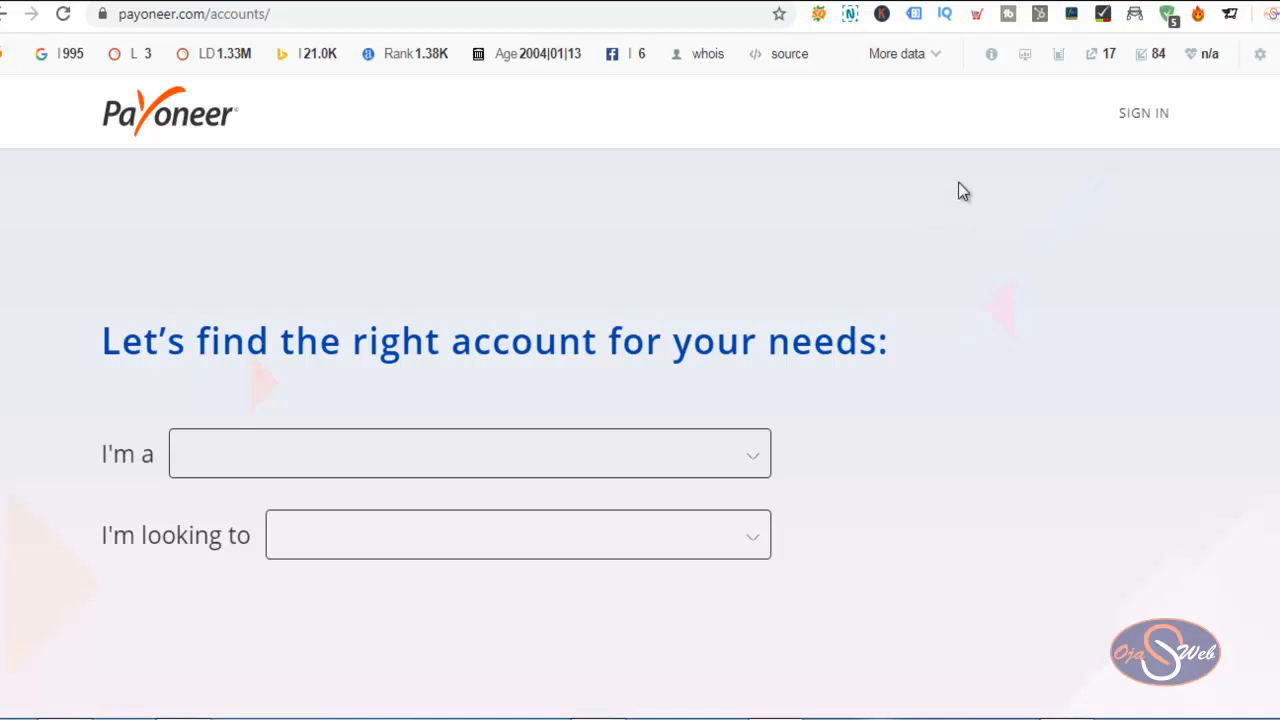
mouse_move(958, 184)
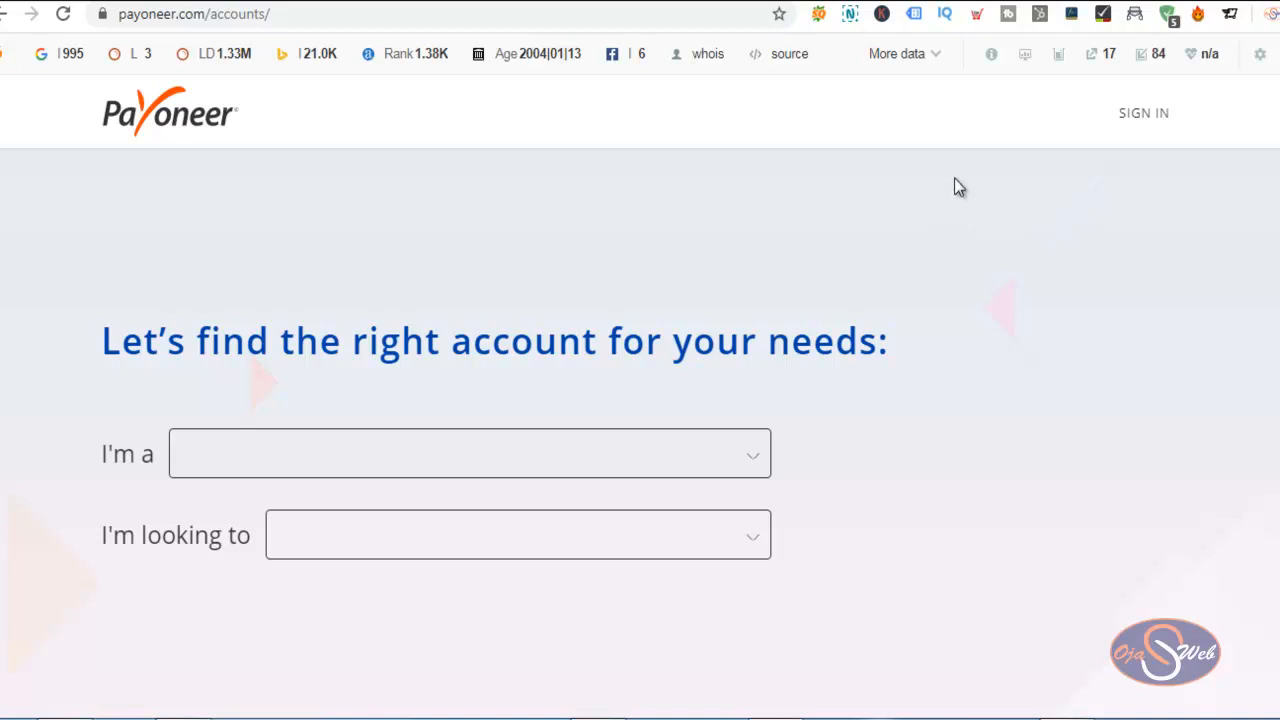
mouse_move(950, 186)
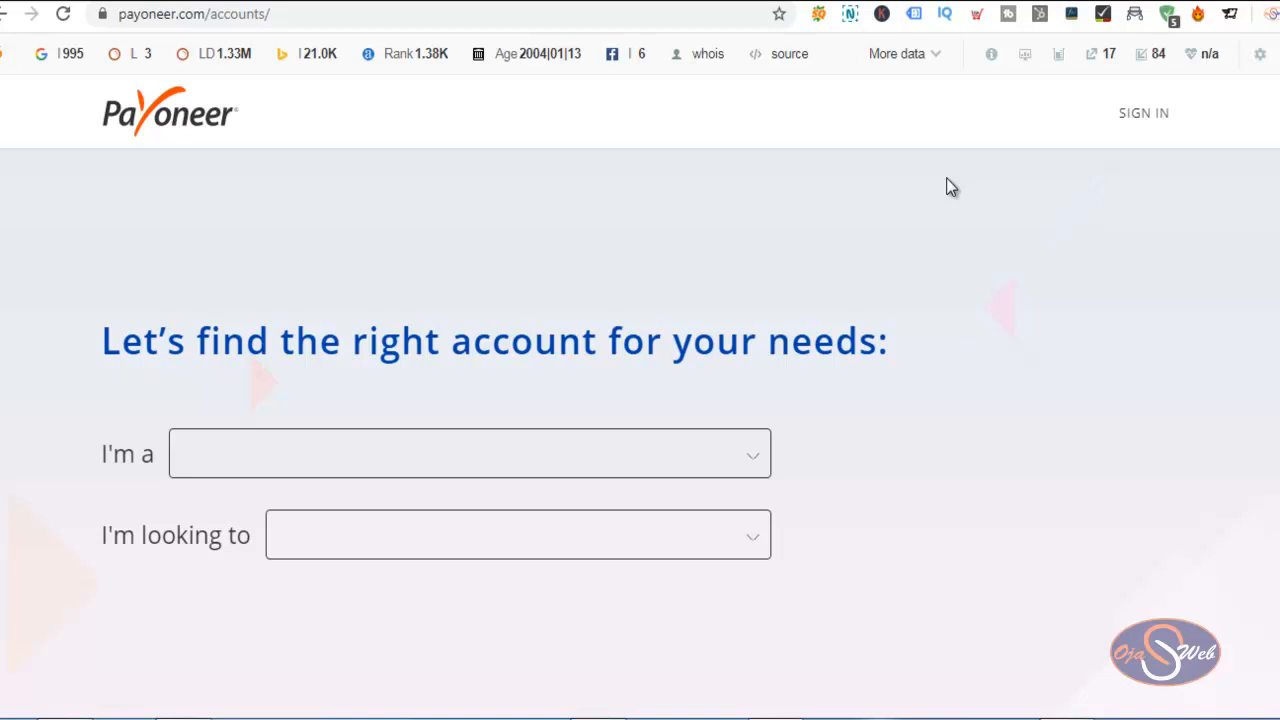
mouse_move(944, 176)
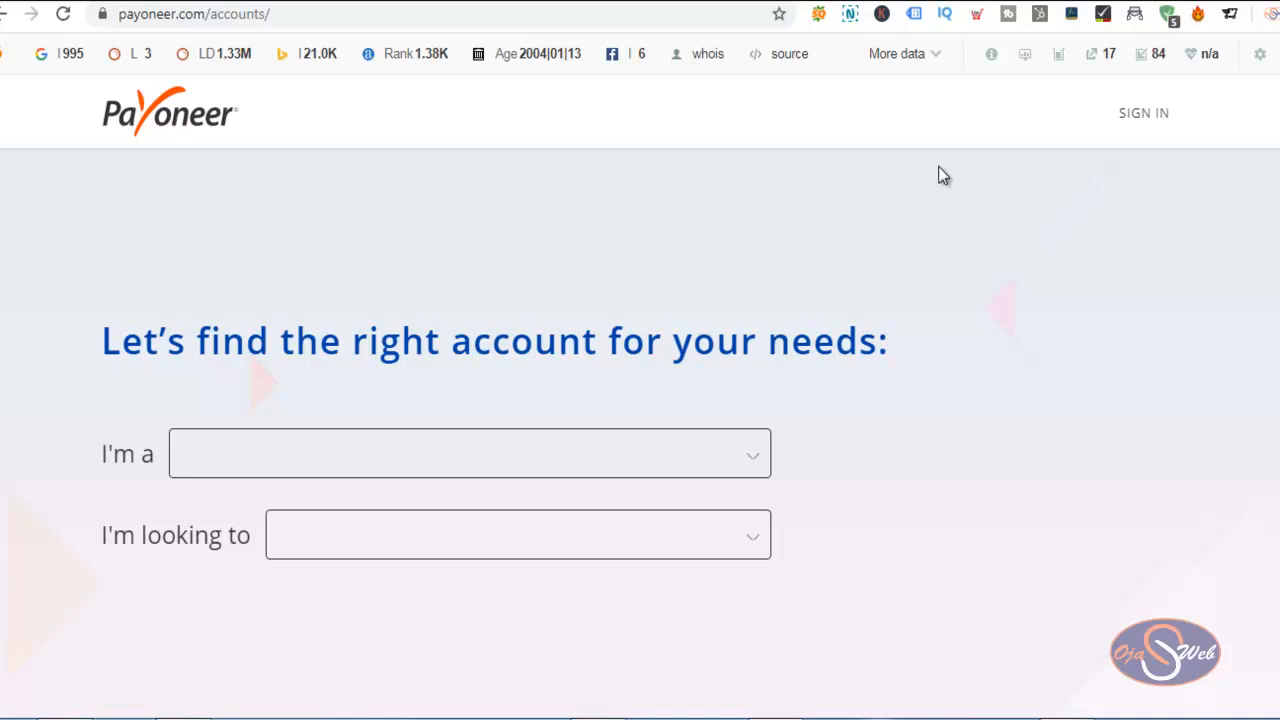
mouse_move(924, 180)
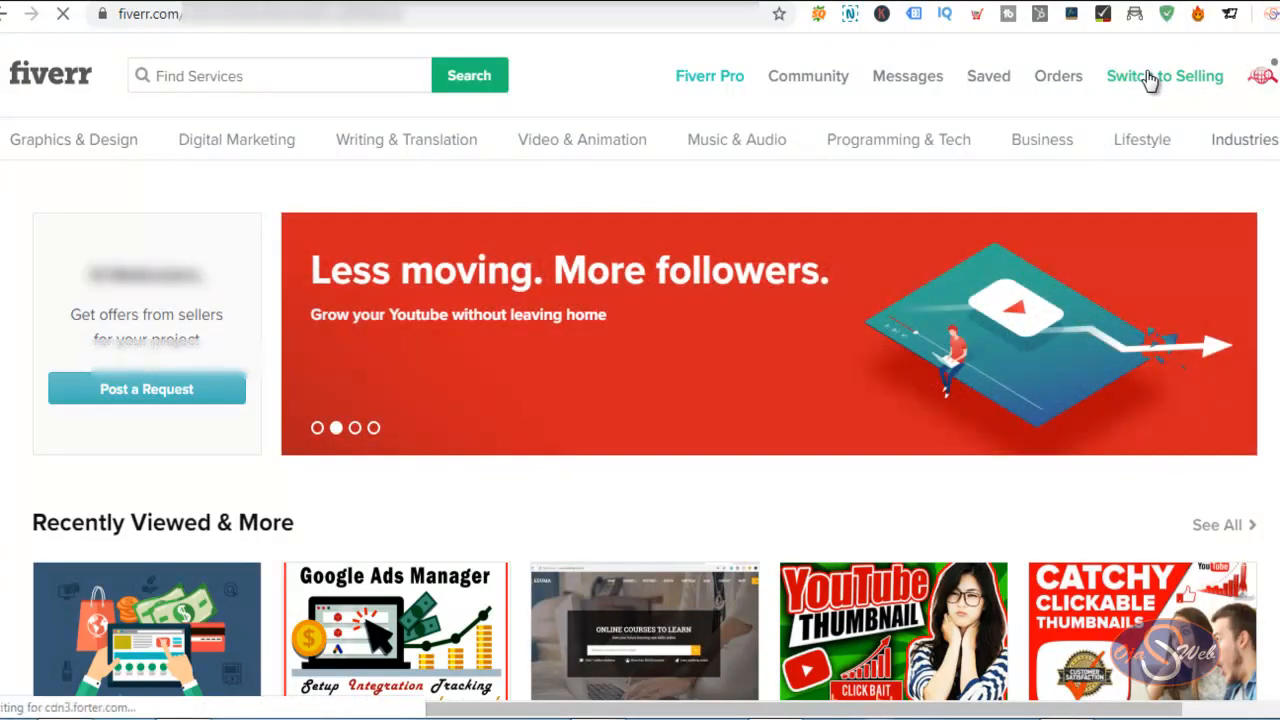
Switch Fiverr to seller mode and go to the Earnings overview
click(1160, 76)
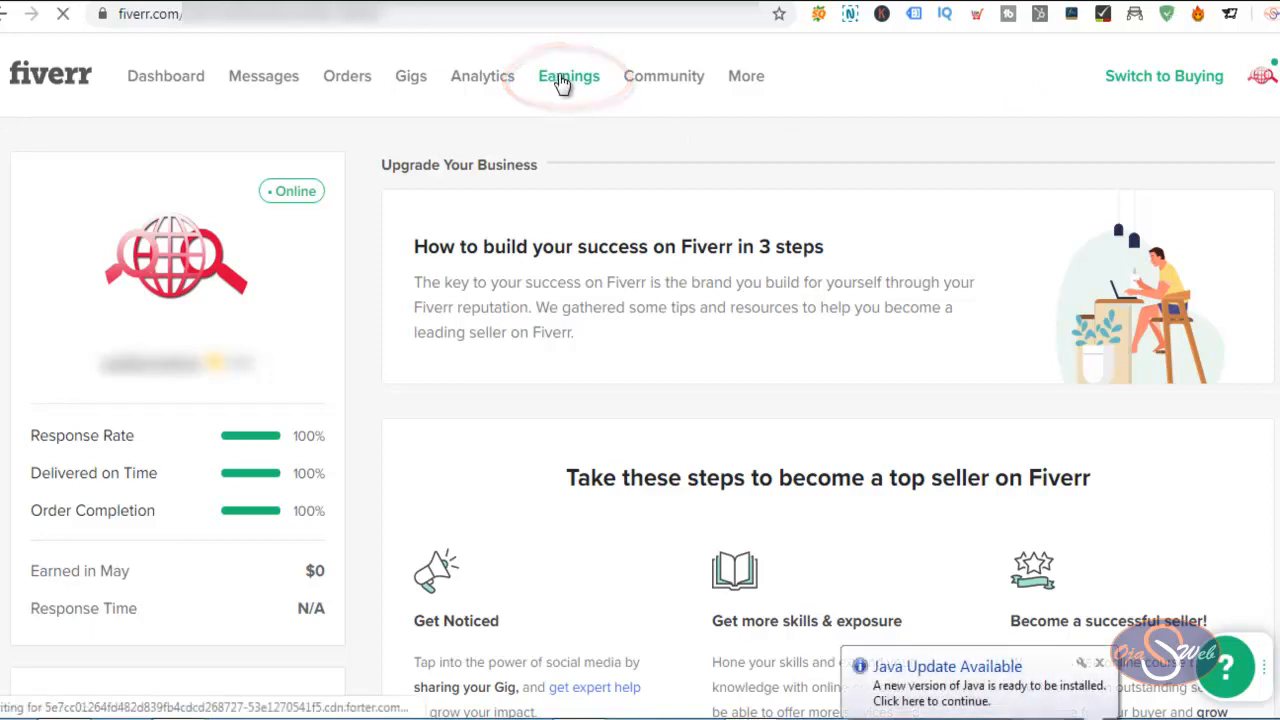
click(568, 76)
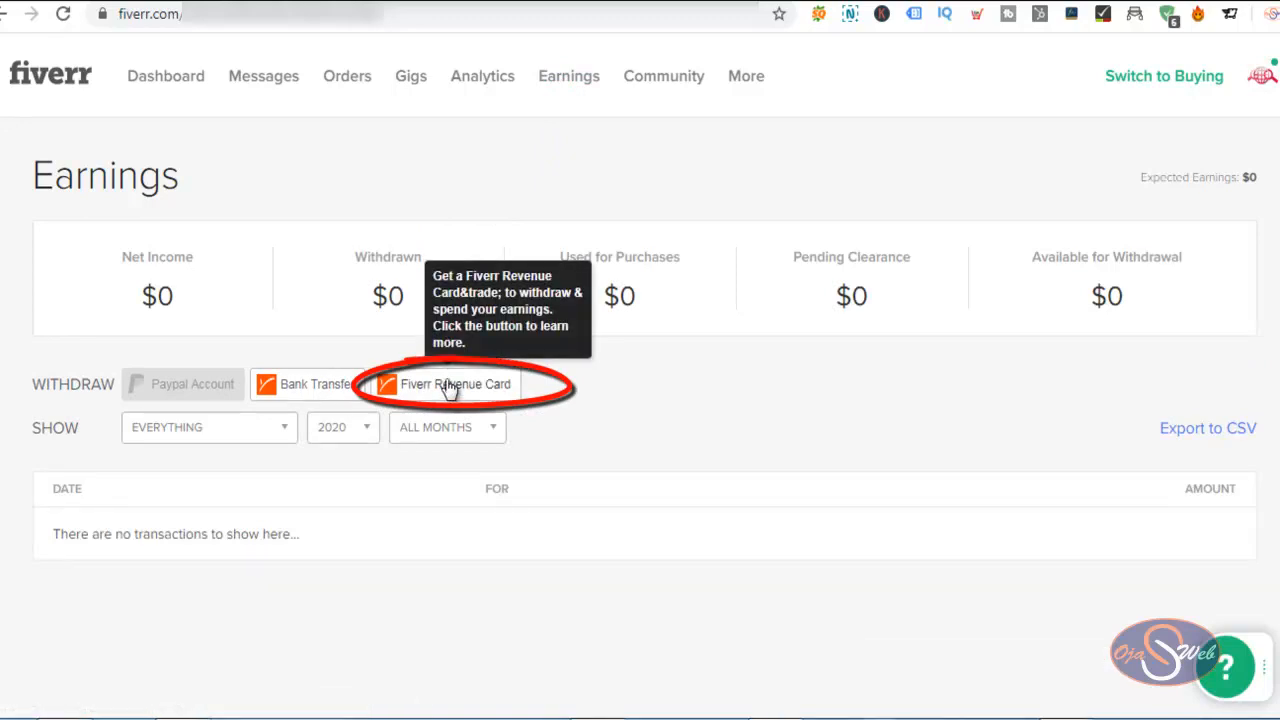
Add the Fiverr Revenue Card withdrawal method, verifying the phone by SMS code
click(450, 384)
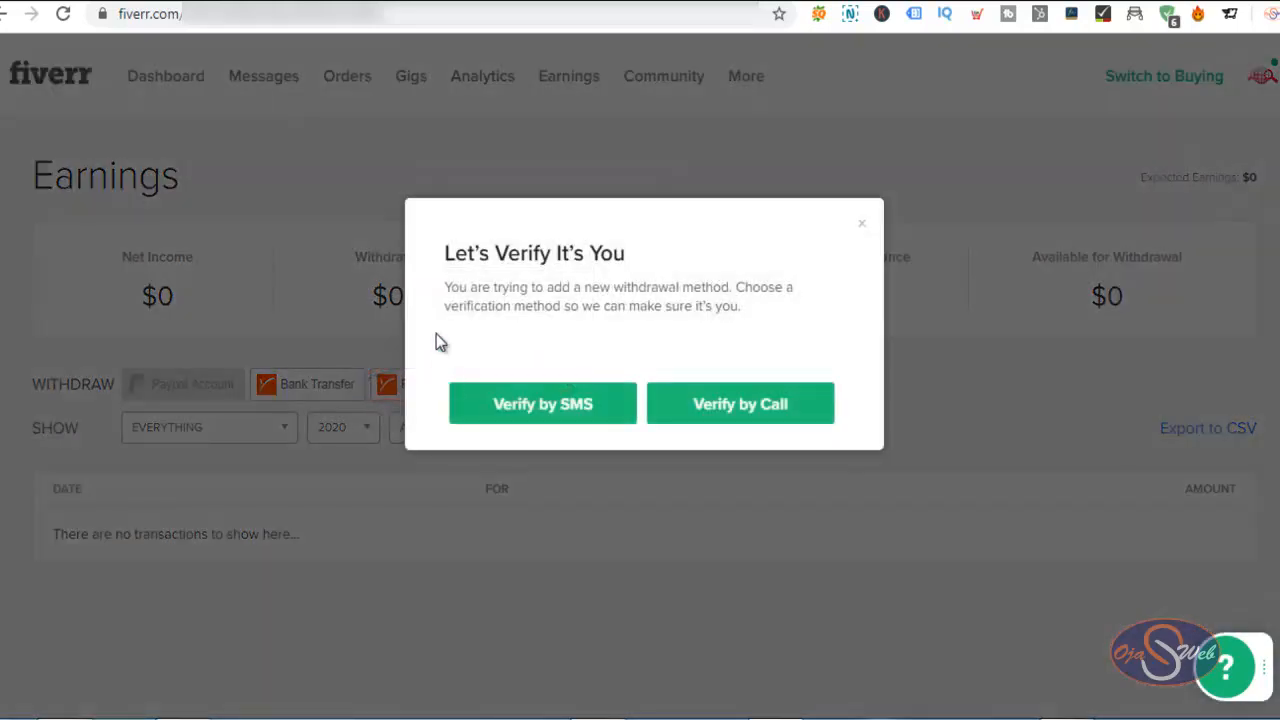
mouse_move(484, 280)
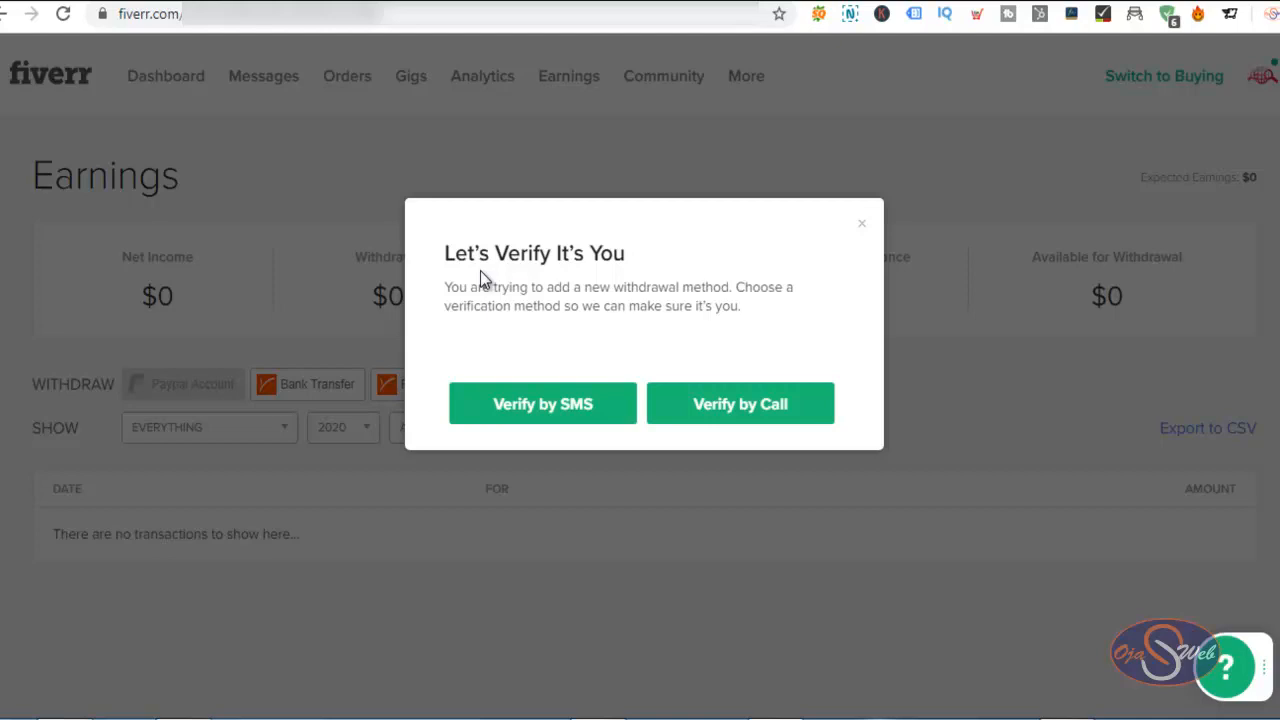
mouse_move(524, 296)
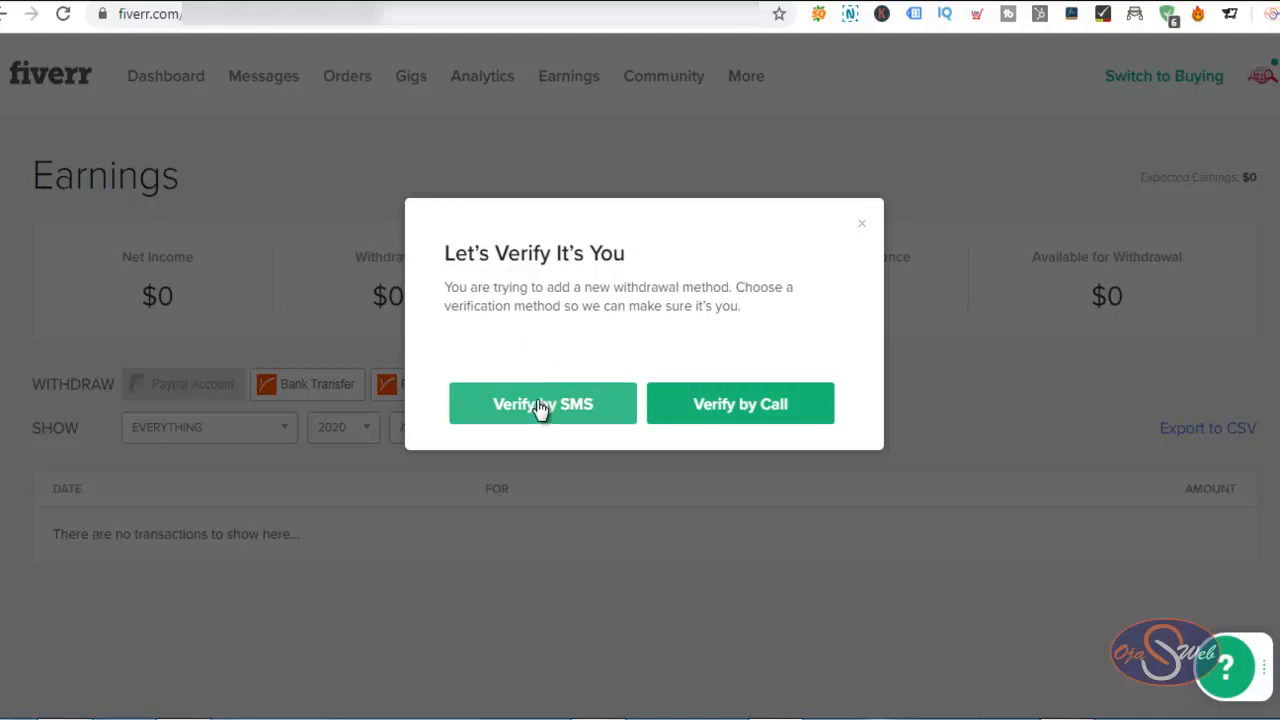
click(542, 404)
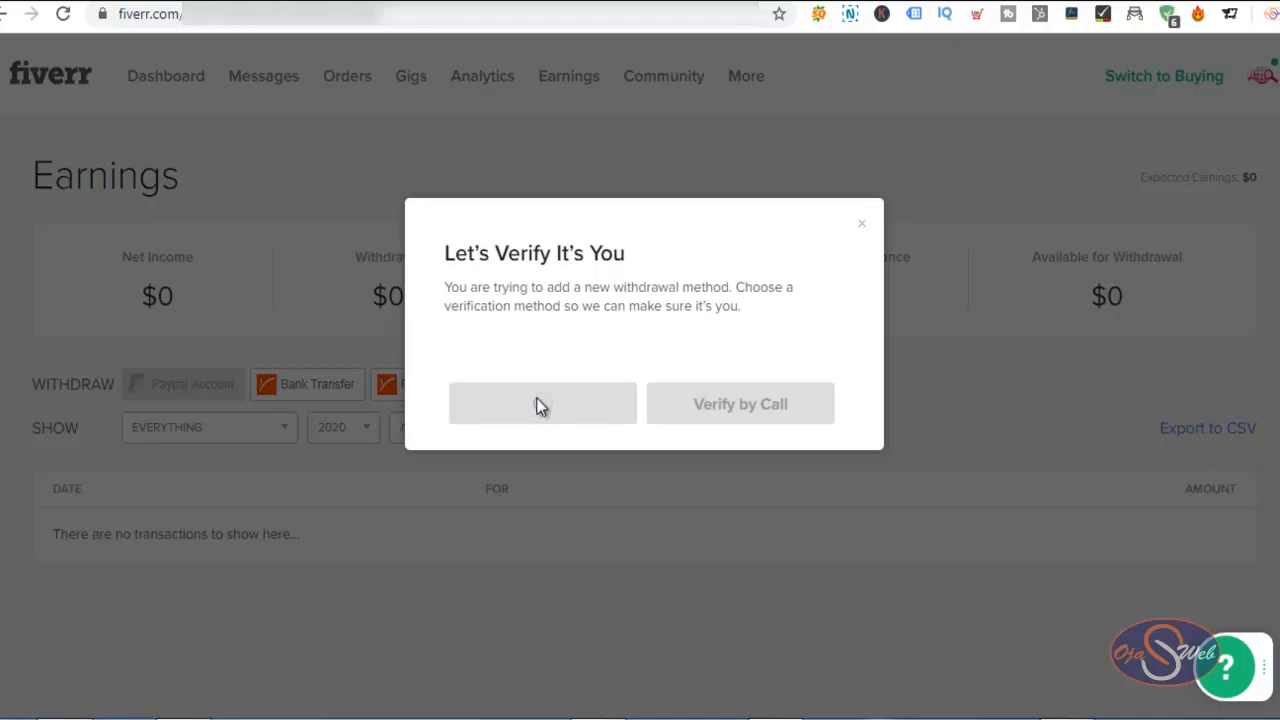
click(542, 404)
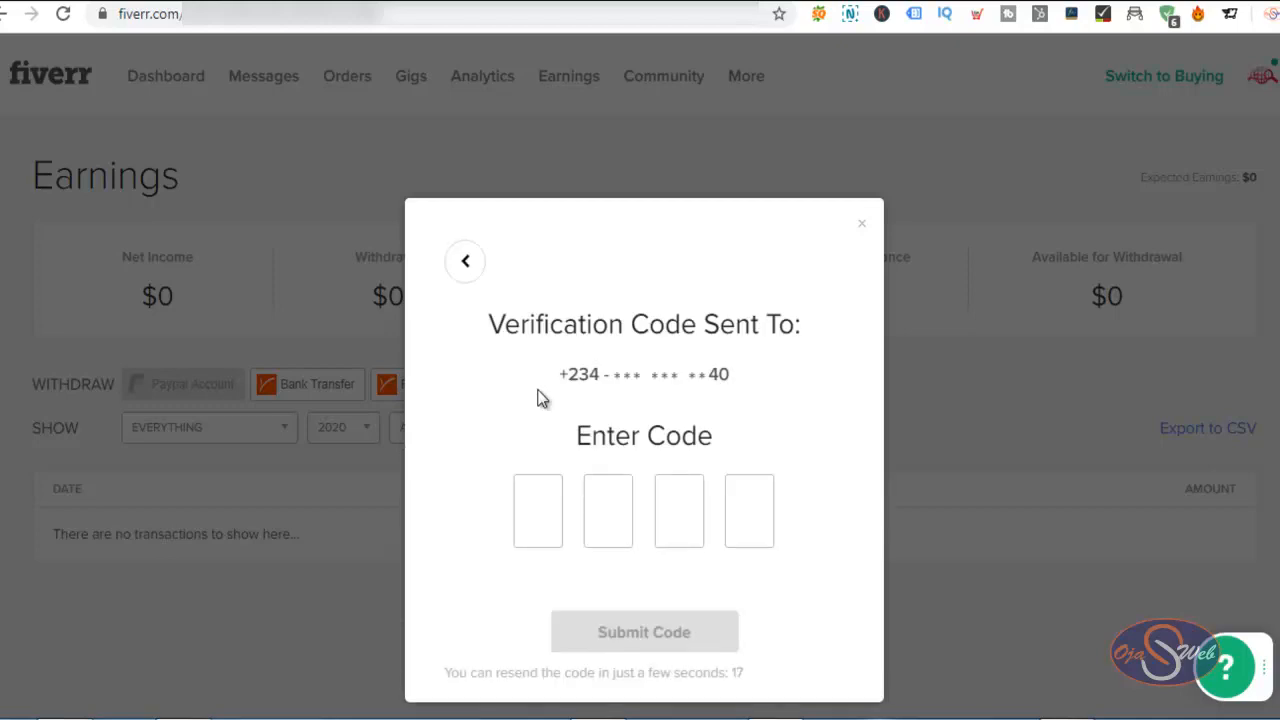
click(644, 632)
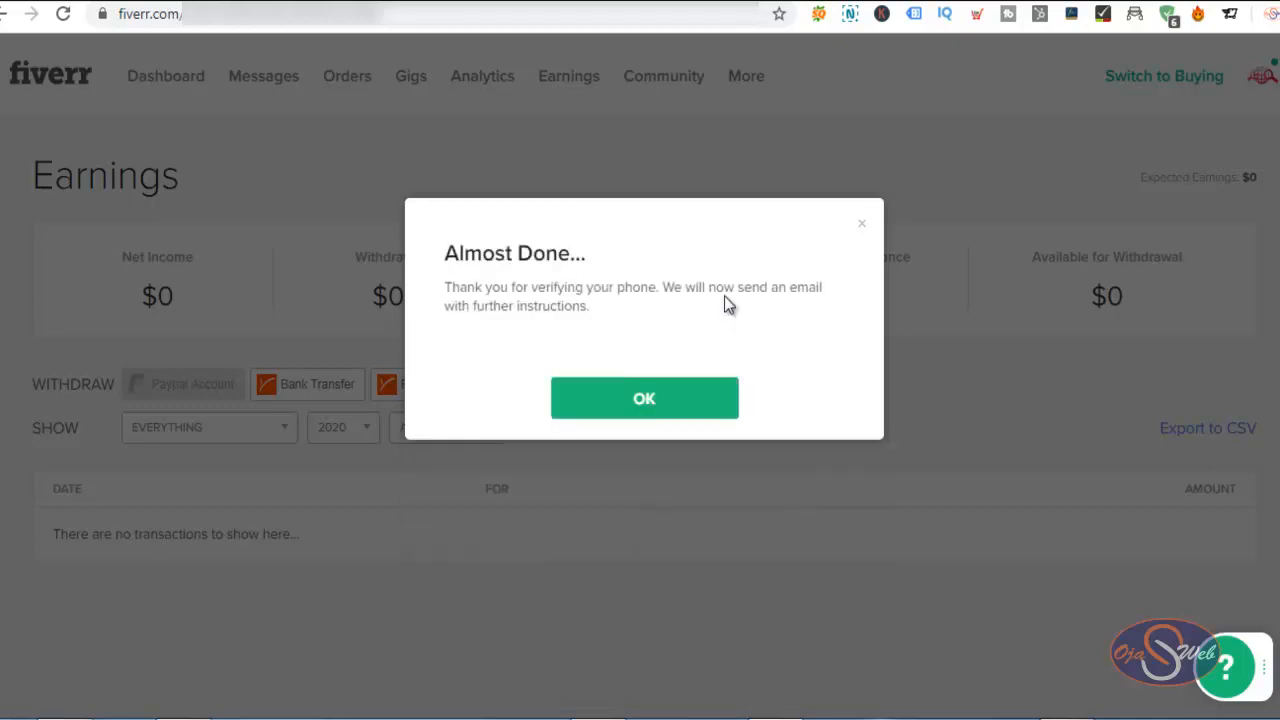
mouse_move(668, 336)
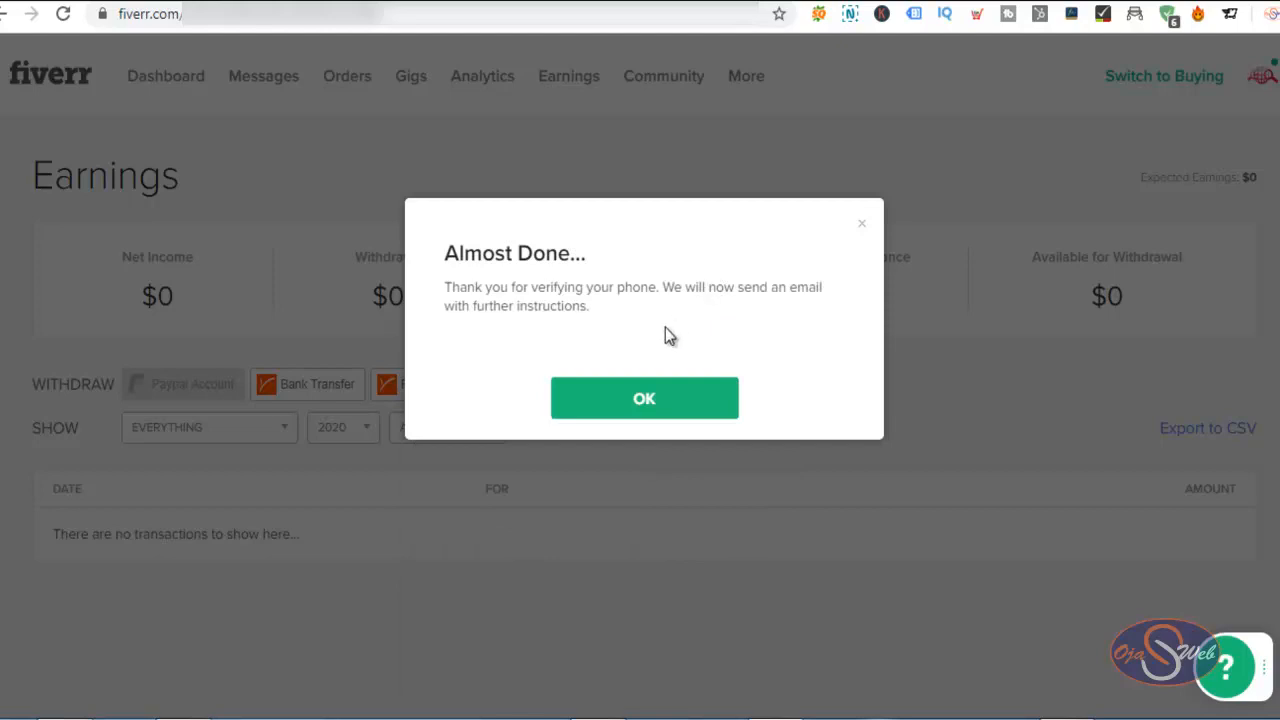
Dismiss the verification confirmation and retry adding the Revenue Card
click(644, 398)
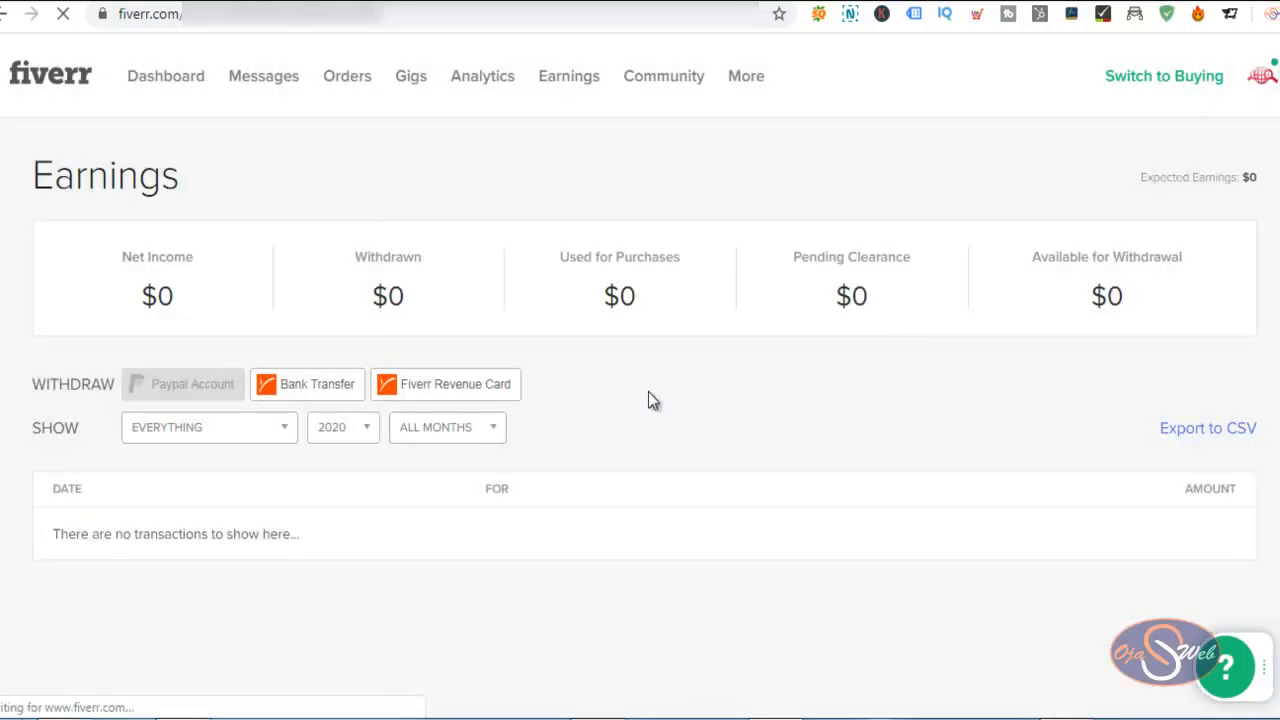
click(446, 384)
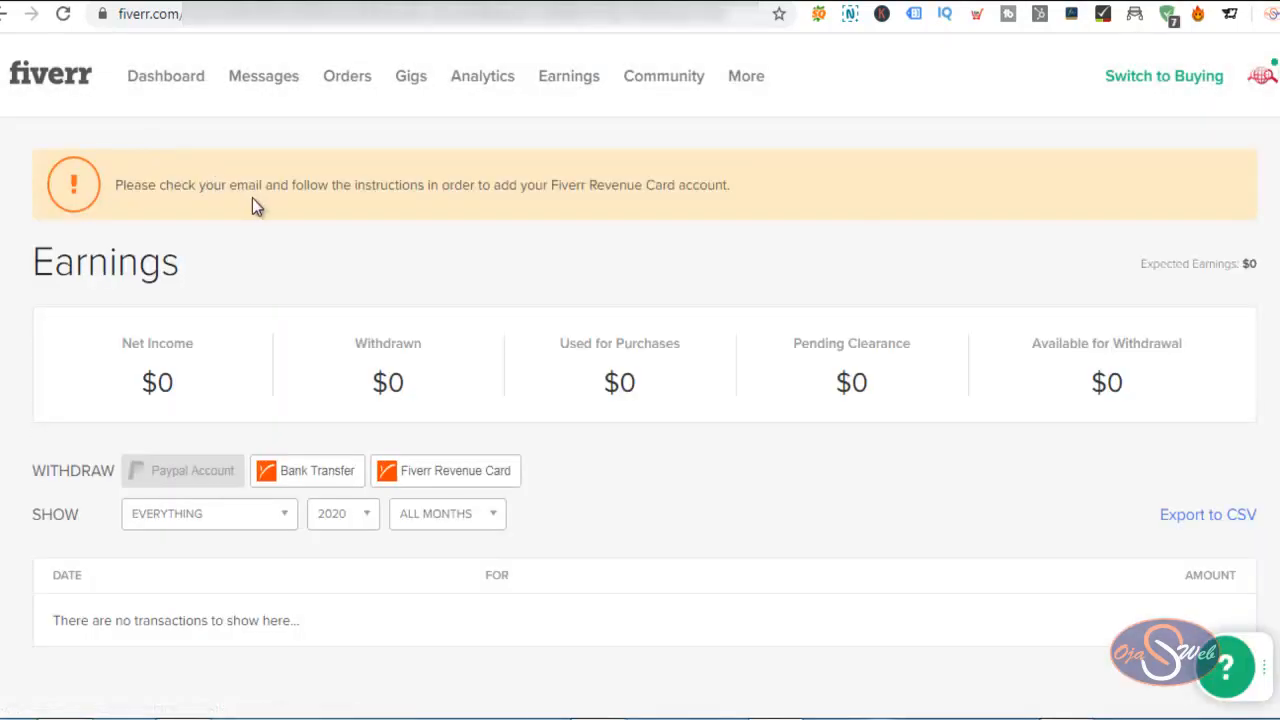
mouse_move(414, 184)
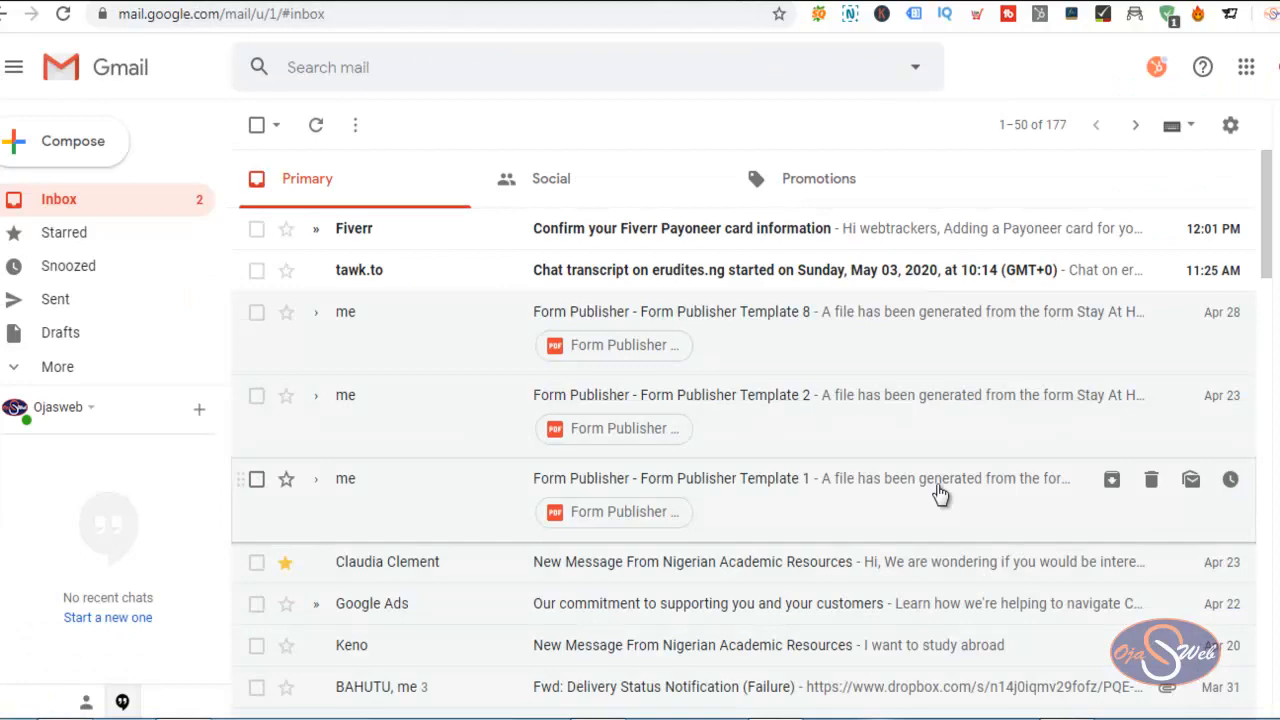
mouse_move(718, 238)
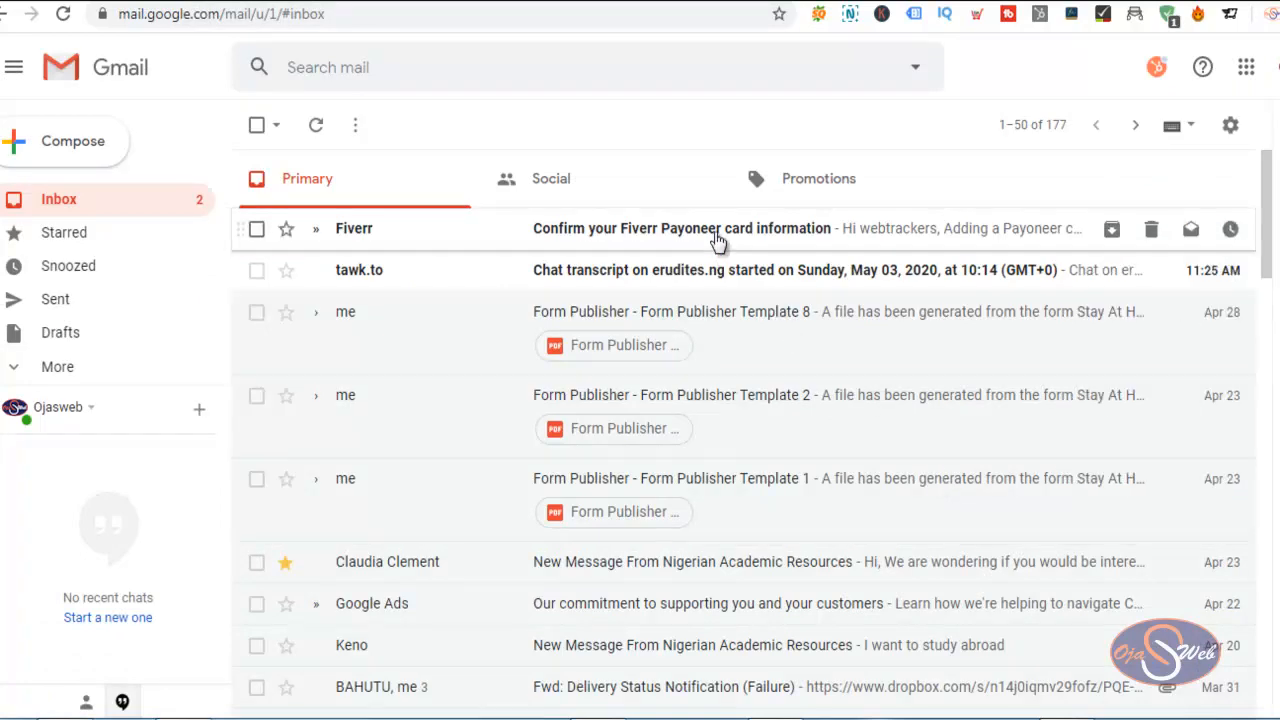
Follow the 'click here' link in the Fiverr Payoneer card confirmation email
click(680, 228)
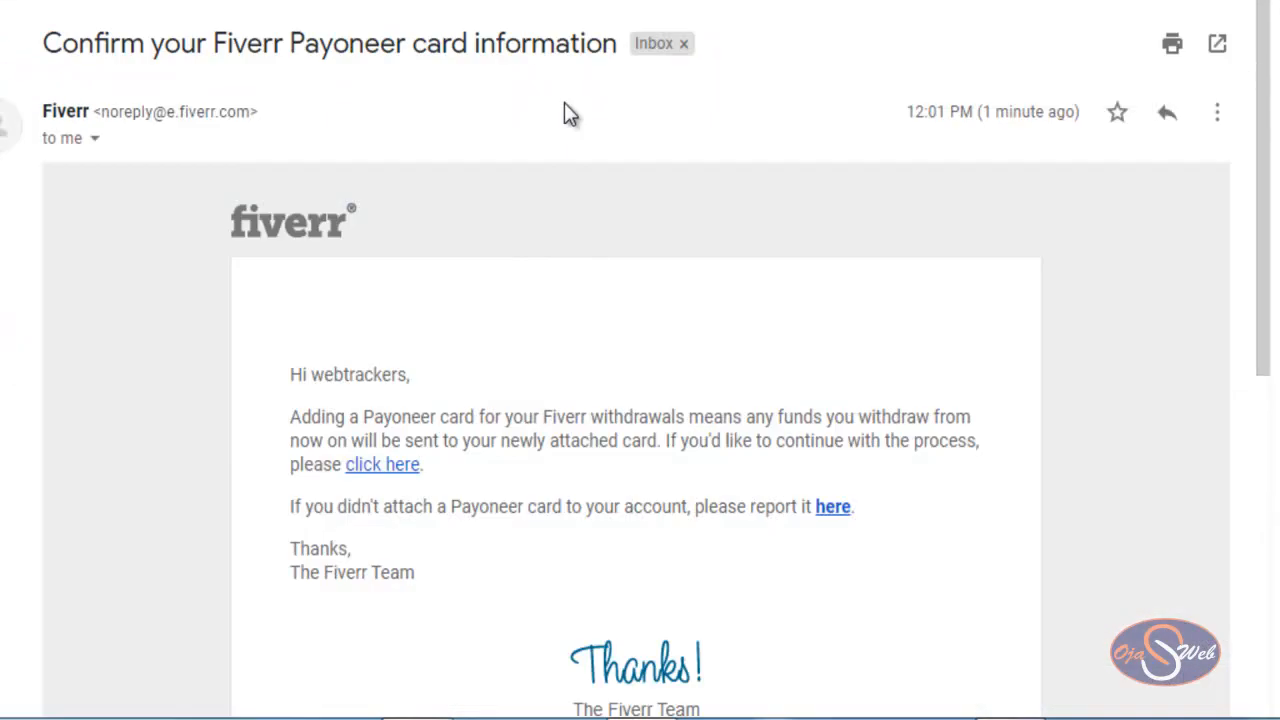
mouse_move(490, 428)
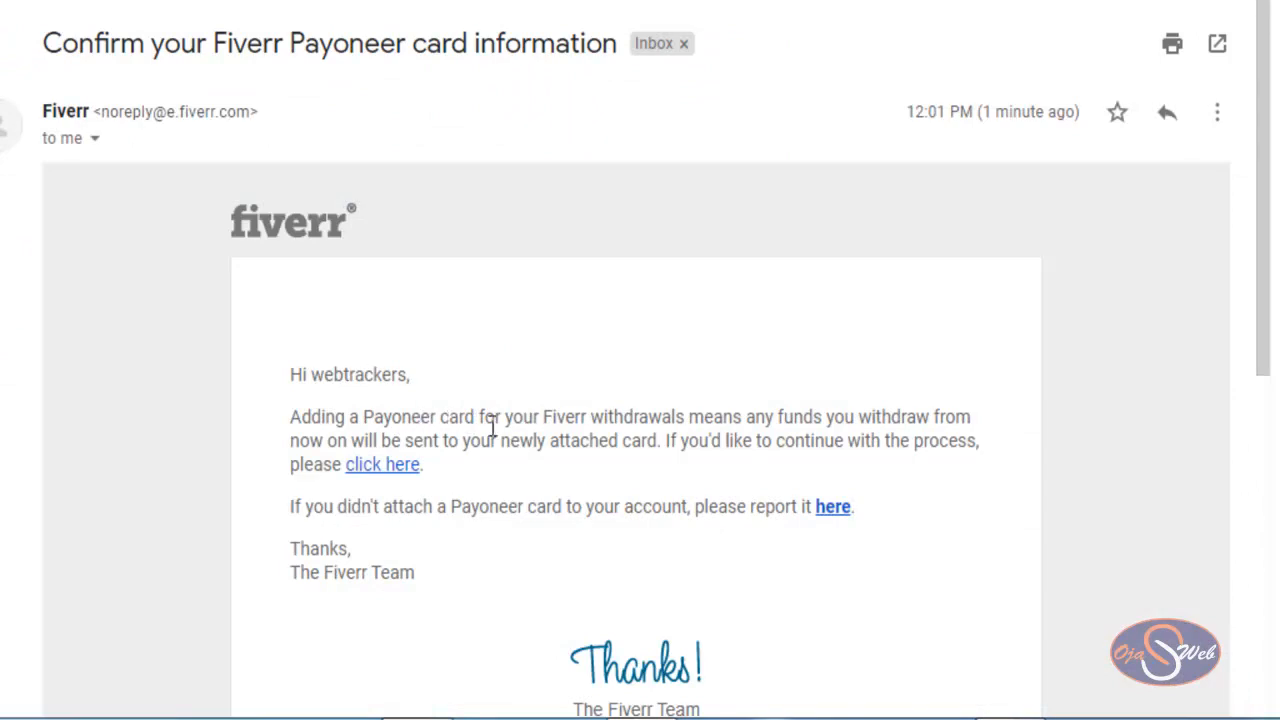
mouse_move(806, 418)
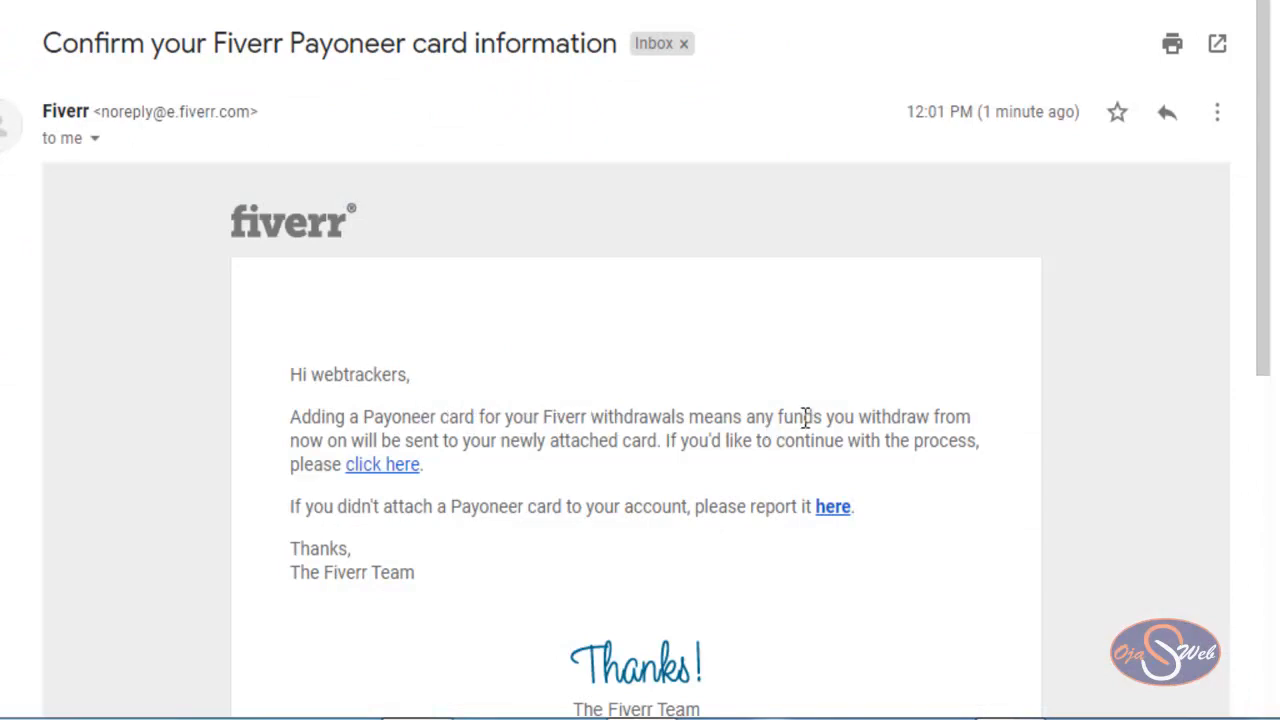
mouse_move(400, 440)
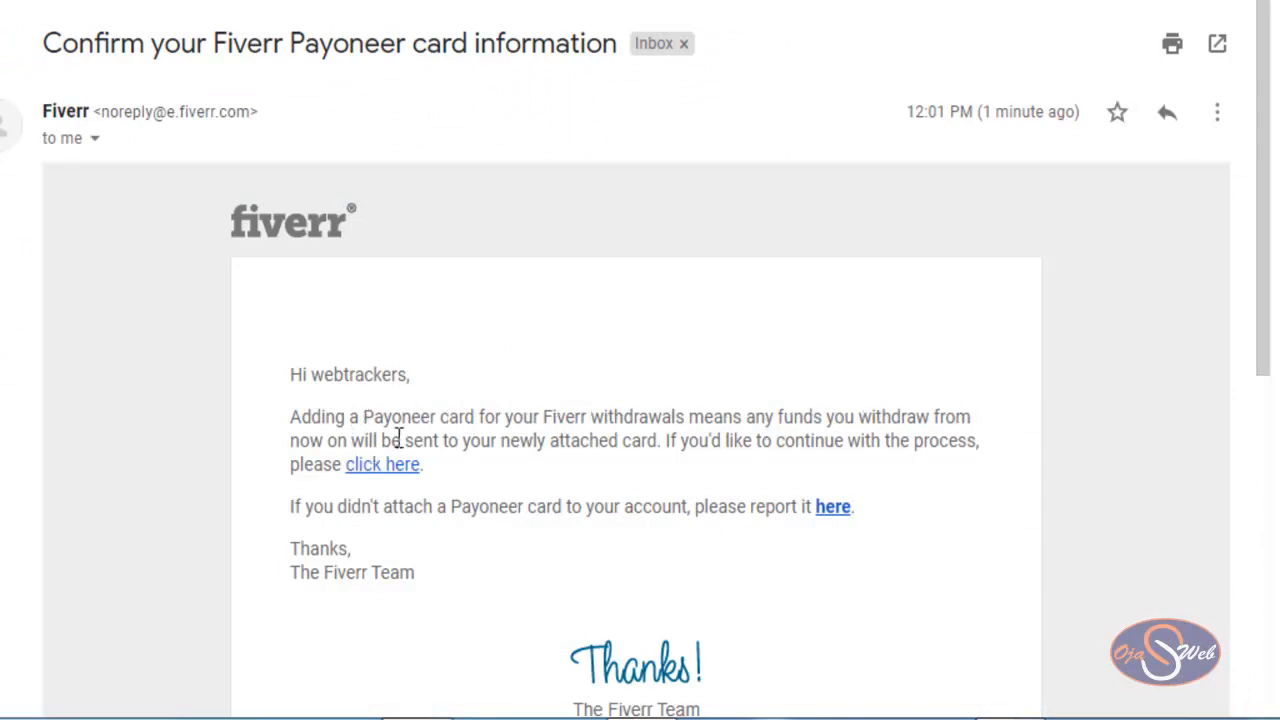
mouse_move(690, 450)
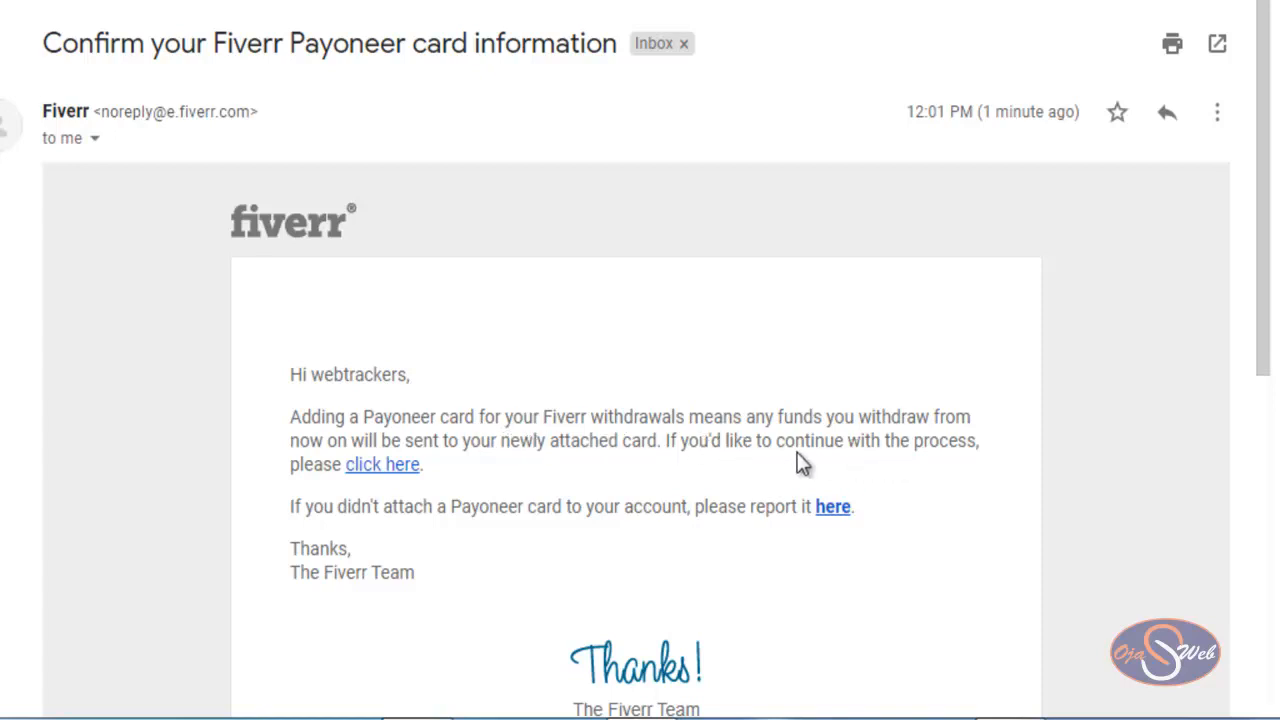
mouse_move(382, 464)
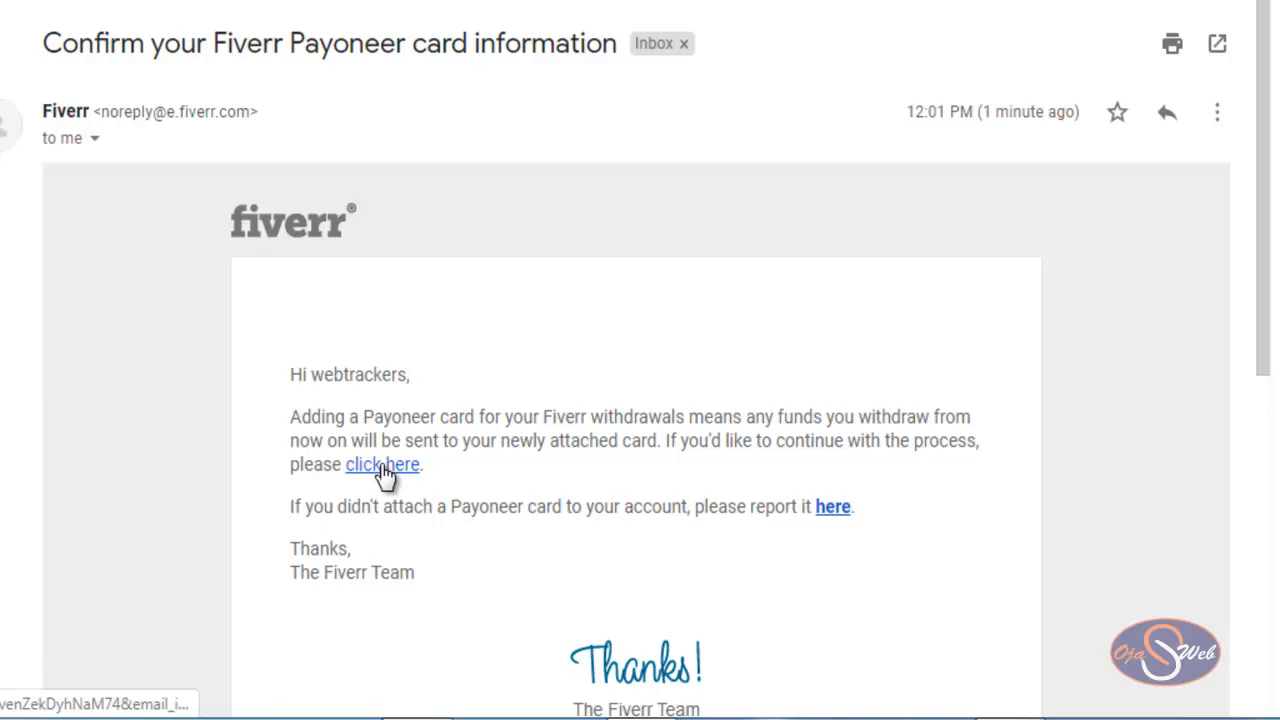
click(382, 464)
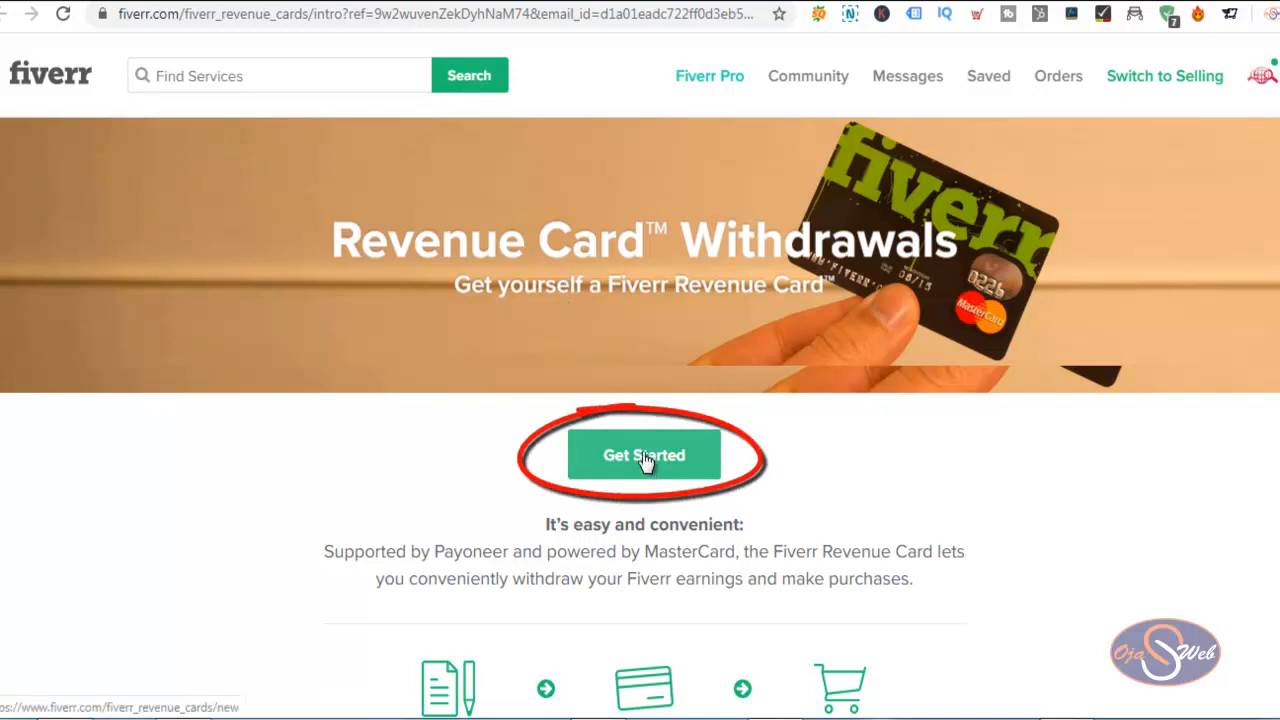
Begin the Revenue Card signup with Get Started, reaching Payoneer's setup
click(646, 456)
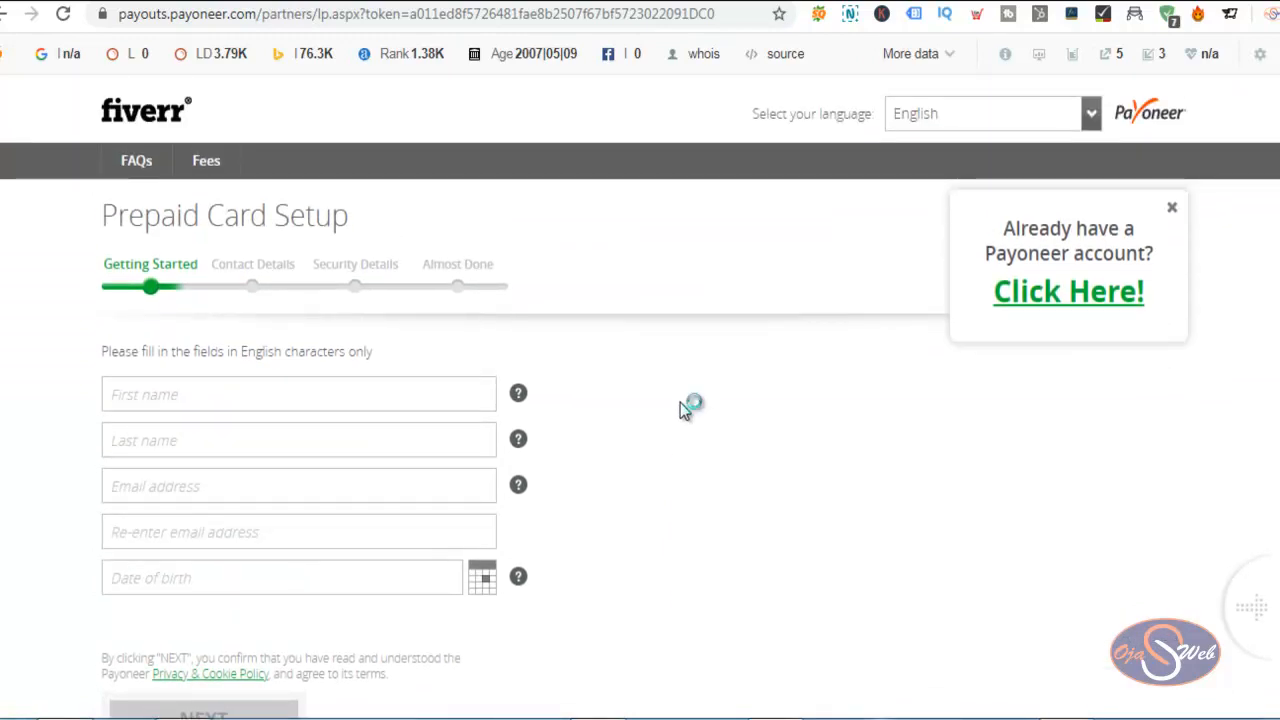
mouse_move(420, 400)
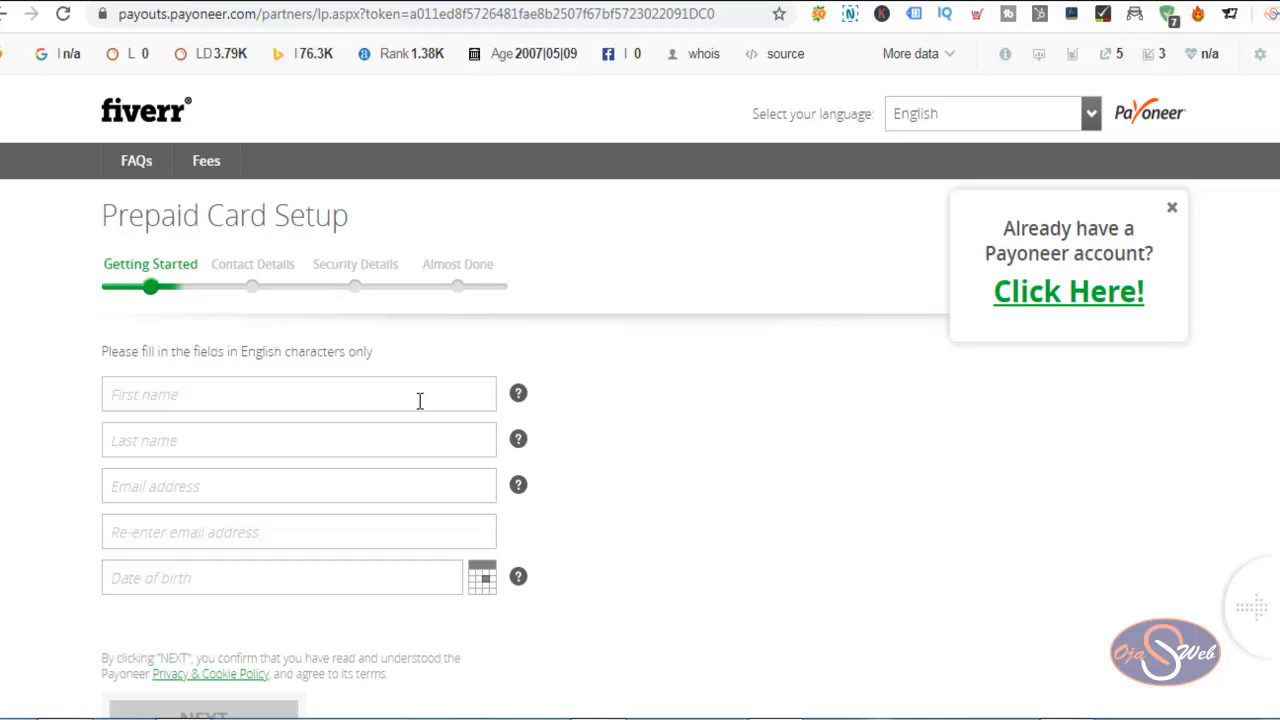
Scroll through the Prepaid Card Setup form's Getting Started fields
scroll(down, 3)
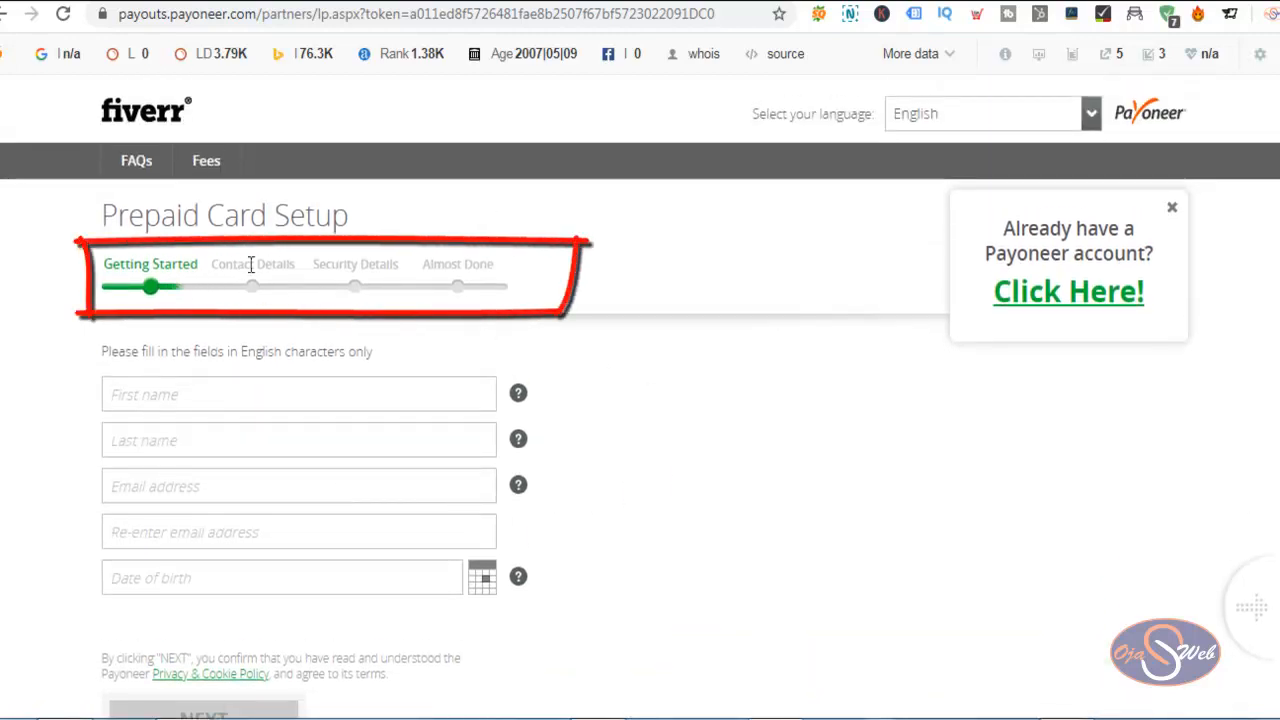
mouse_move(578, 370)
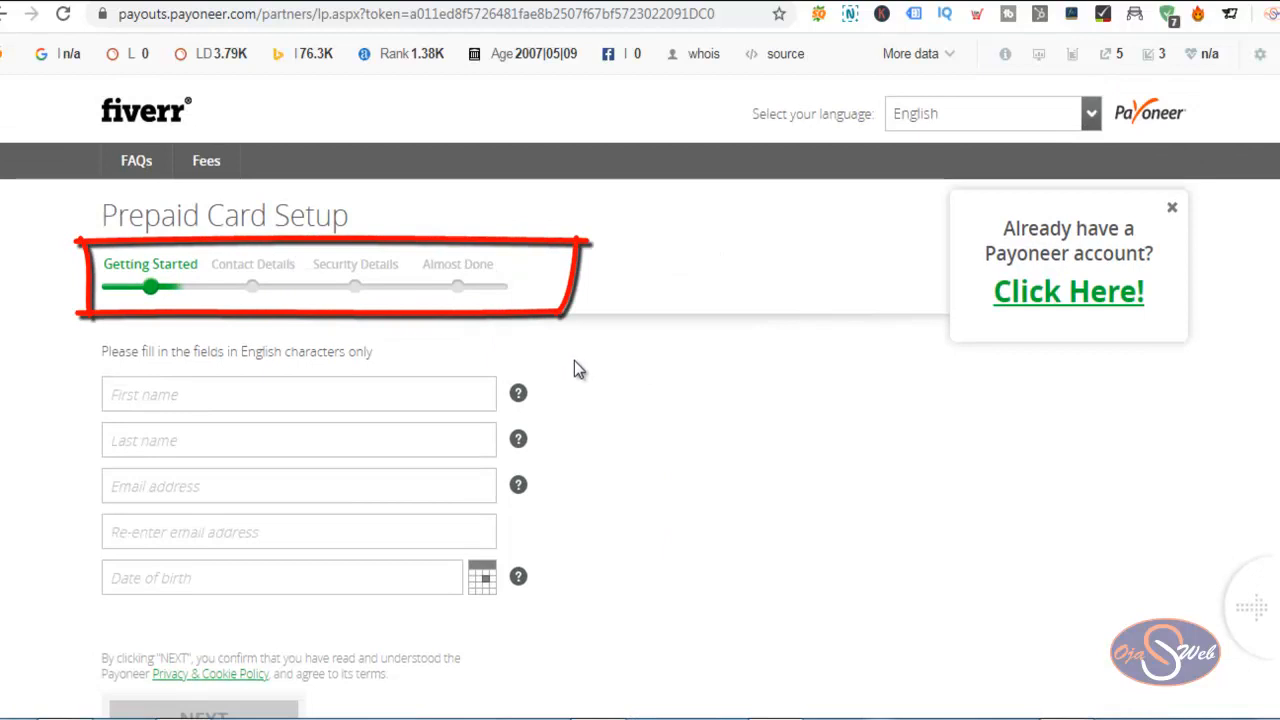